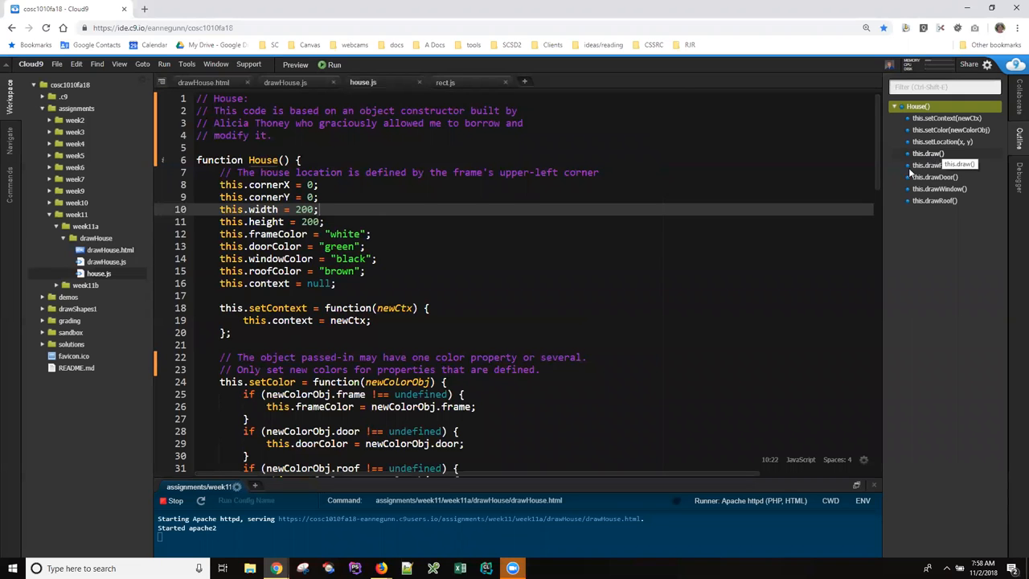
Show the drawHouse.js script that creates, colours and draws the two houses.
{"action": "left_click", "coordinate": [284, 82]}
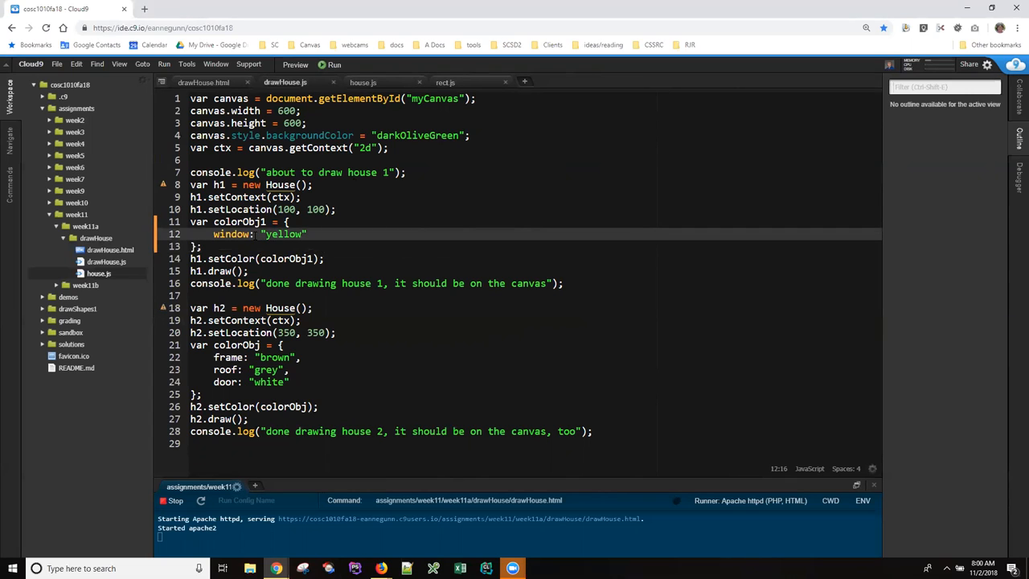
{"action": "mouse_move", "coordinate": [164, 188]}
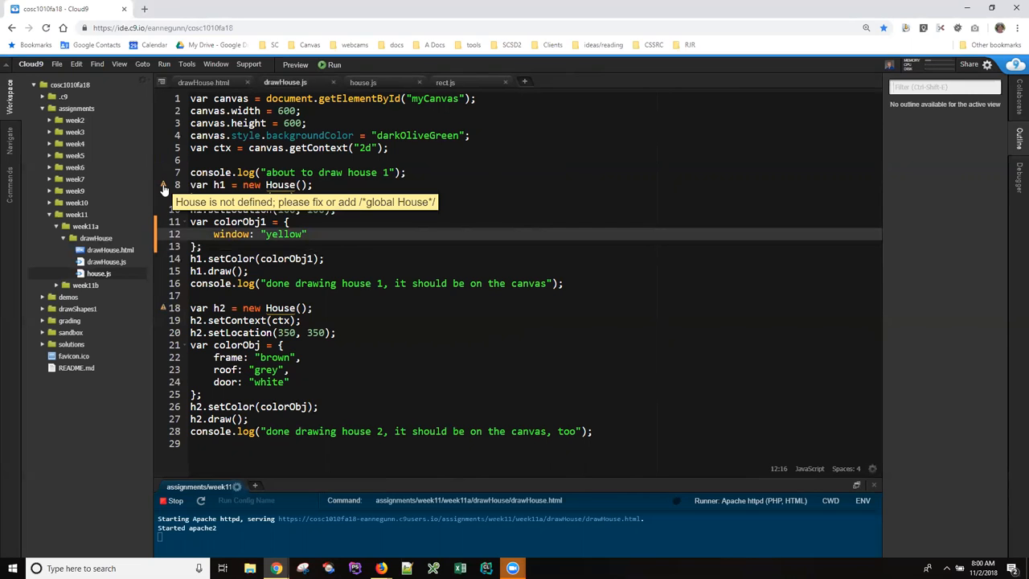
{"action": "left_click", "coordinate": [202, 82]}
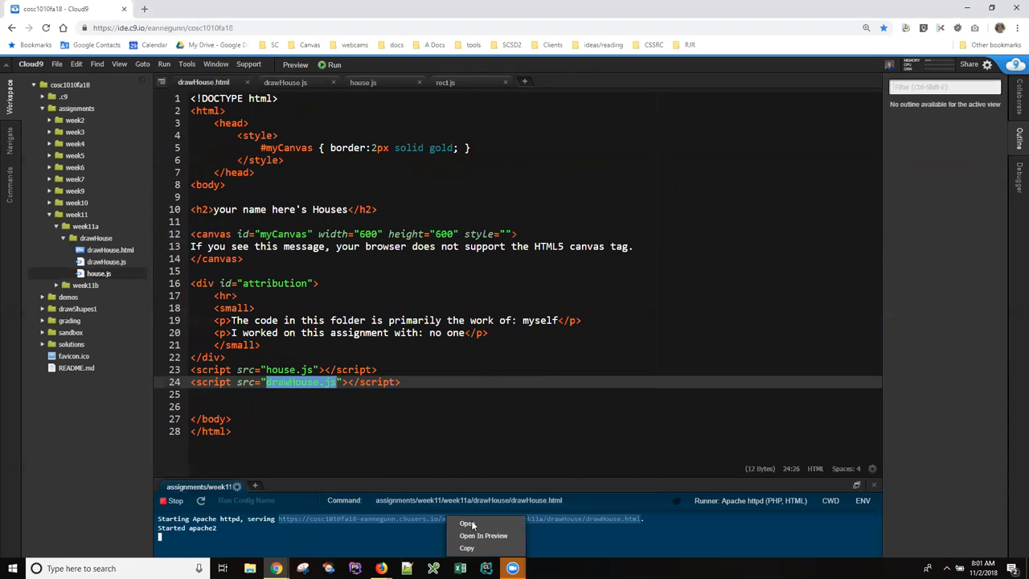
Open the served drawHouse page in the browser from the terminal's server URL.
{"action": "left_click", "coordinate": [466, 524]}
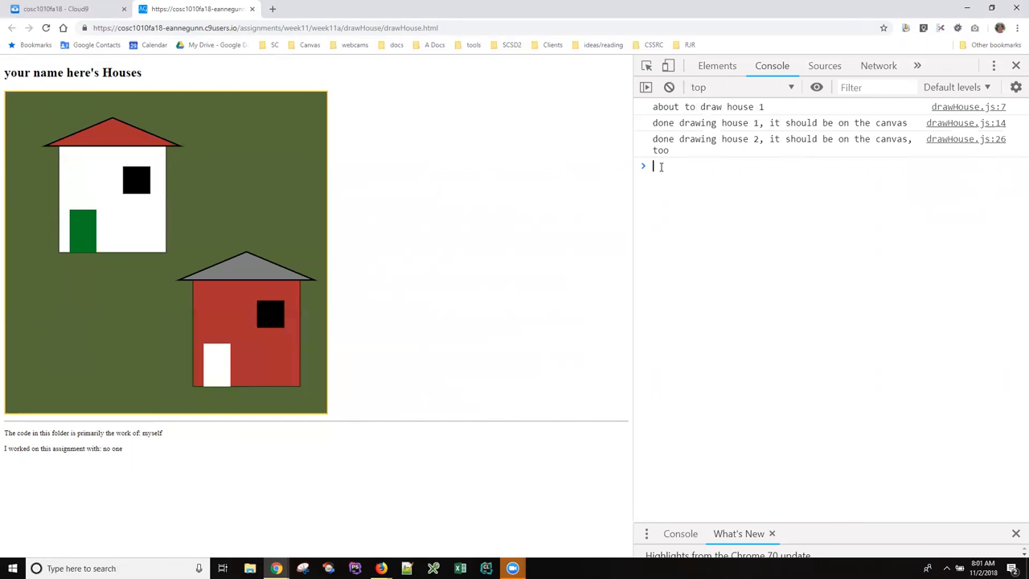
Enter 'h1' in the DevTools console to inspect house 1 beside the two-house page.
{"action": "type", "text": "h1"}
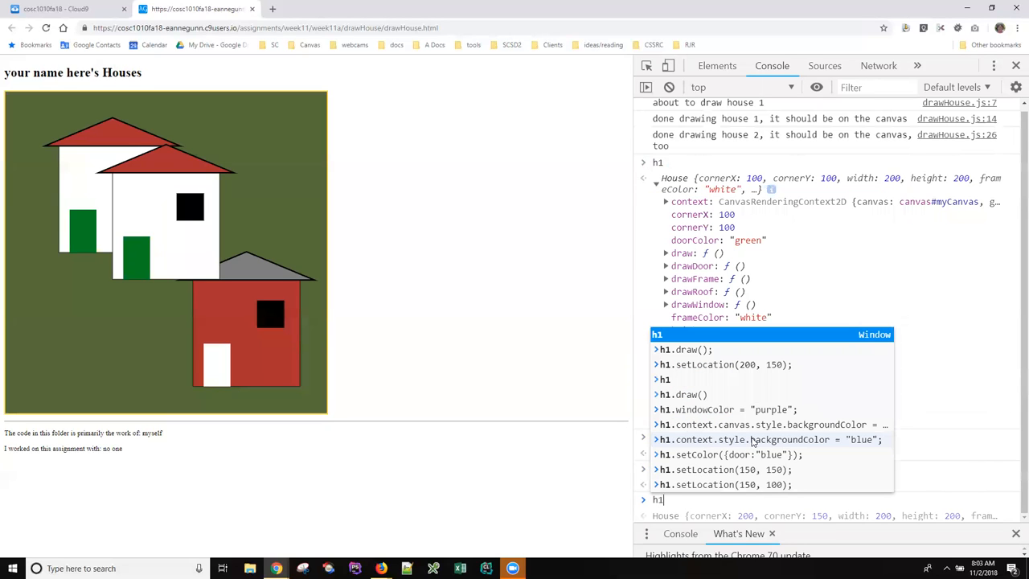